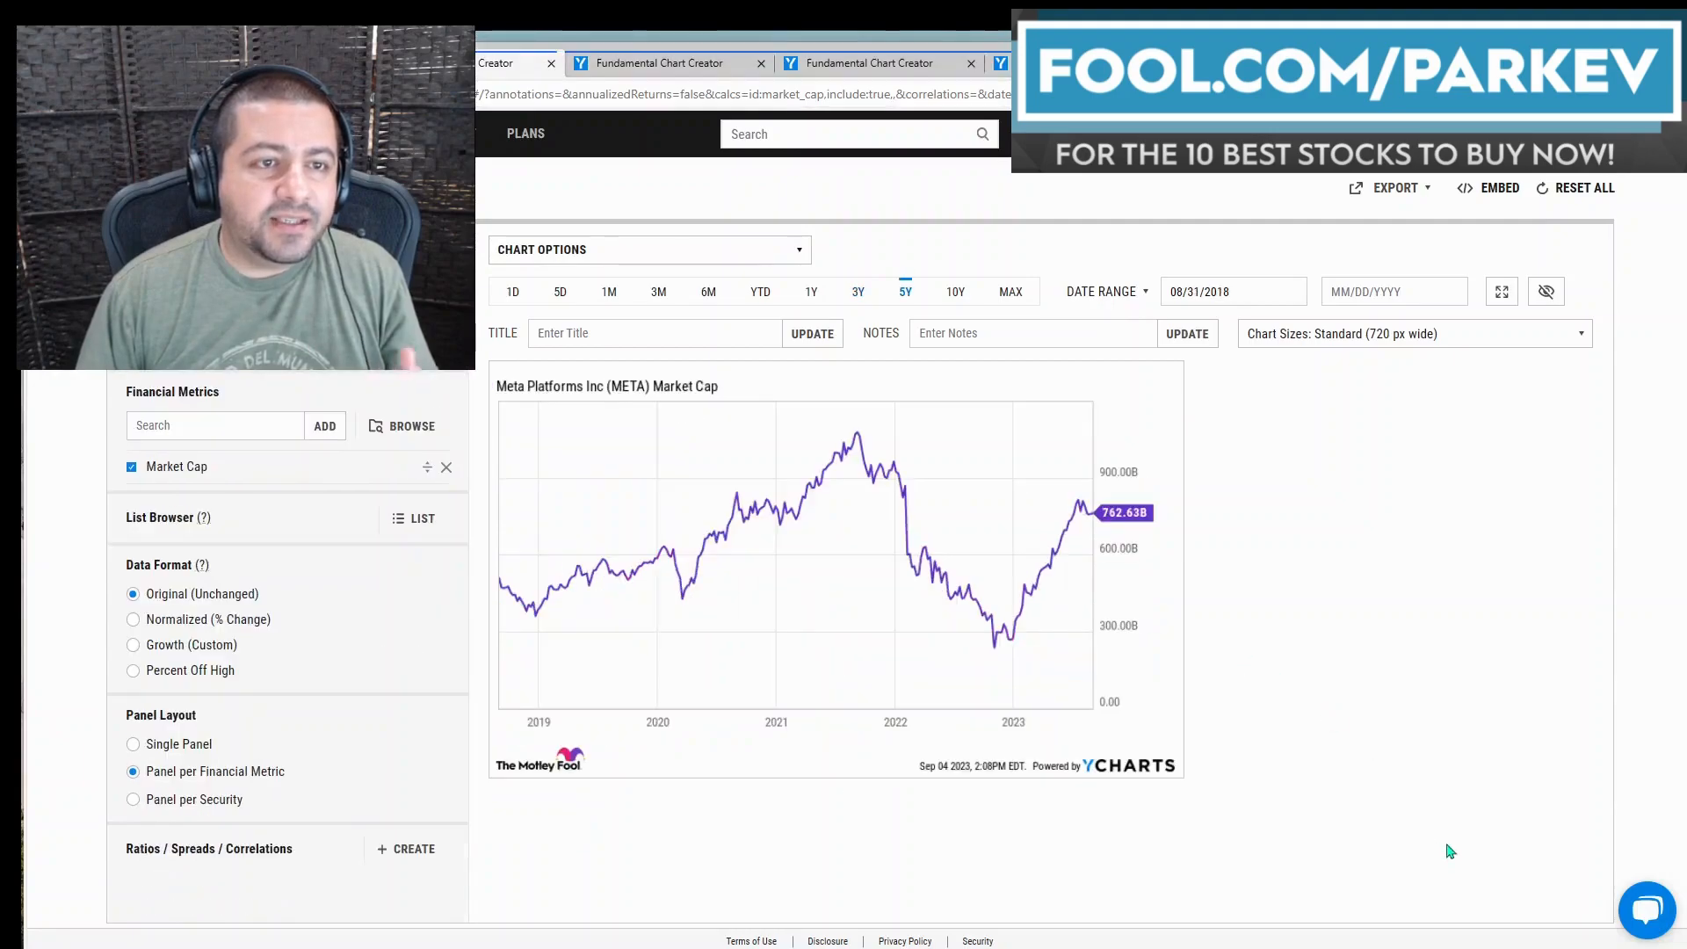
mouse_move(1355, 784)
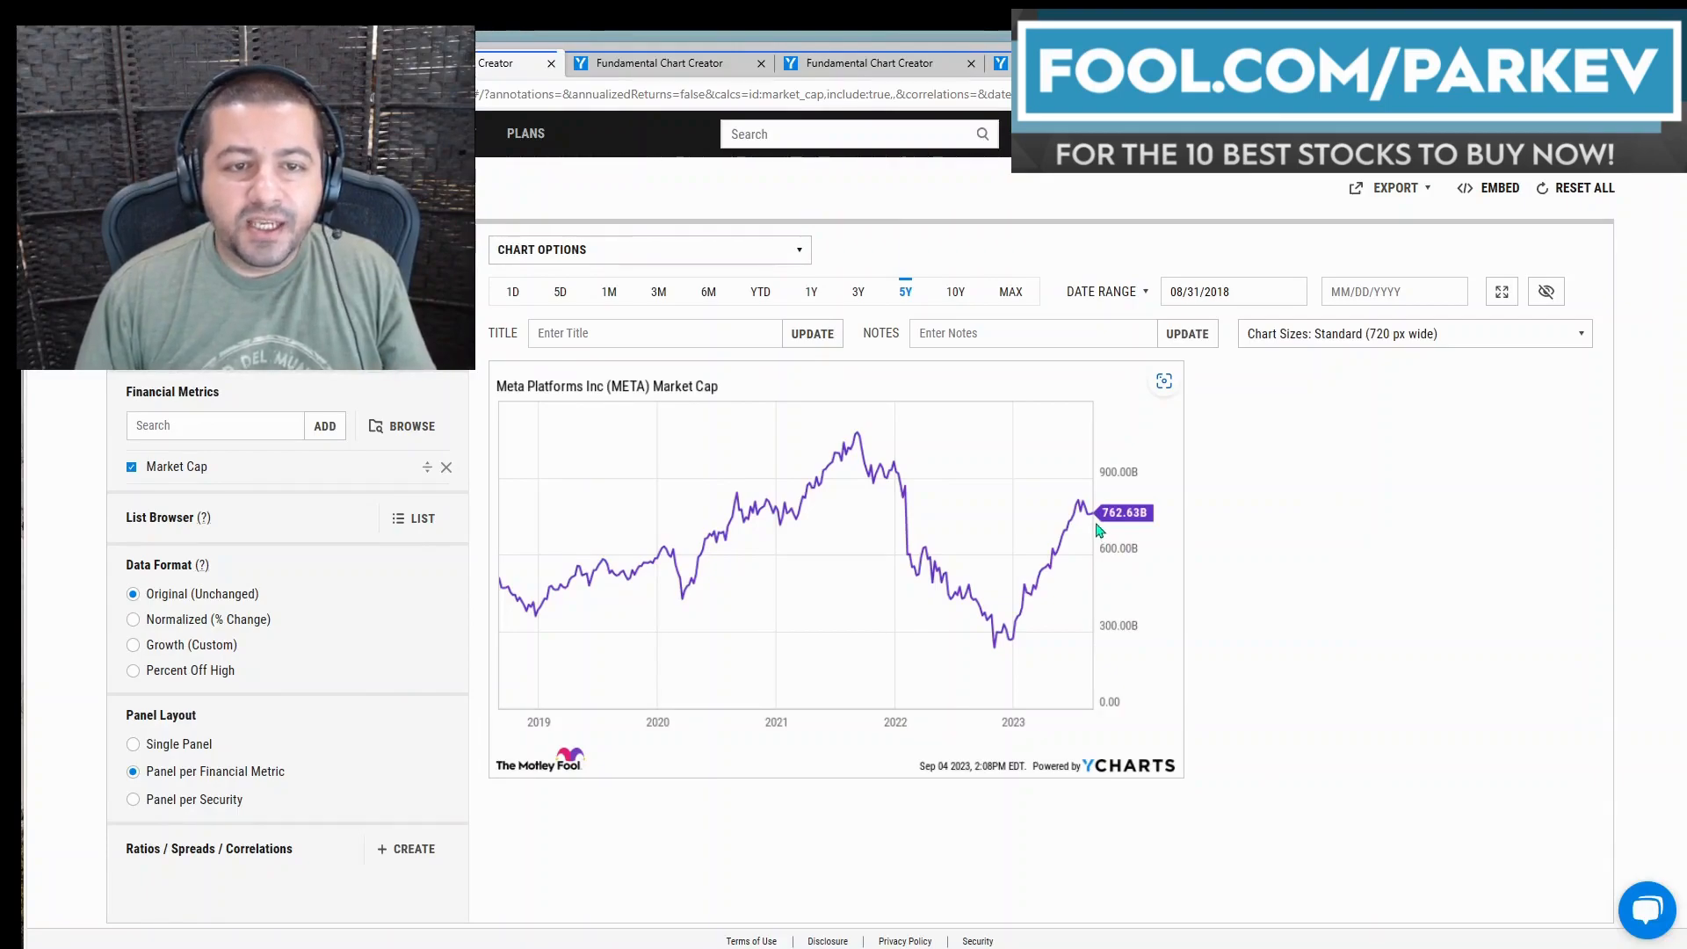
mouse_move(958, 568)
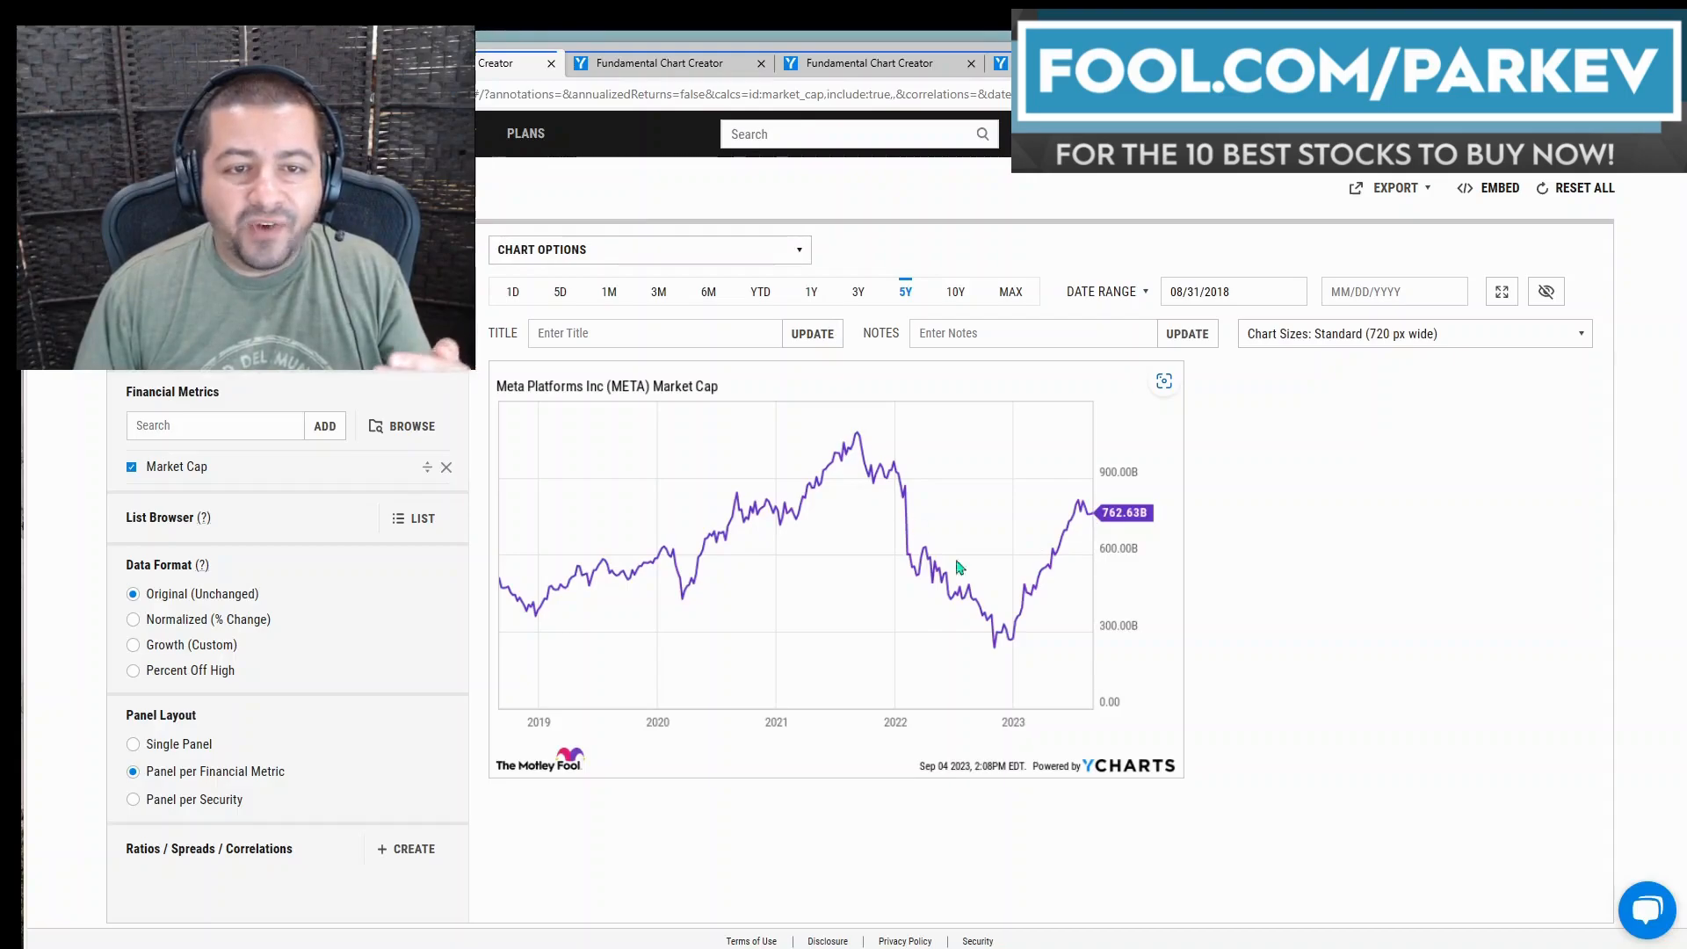
mouse_move(1037, 648)
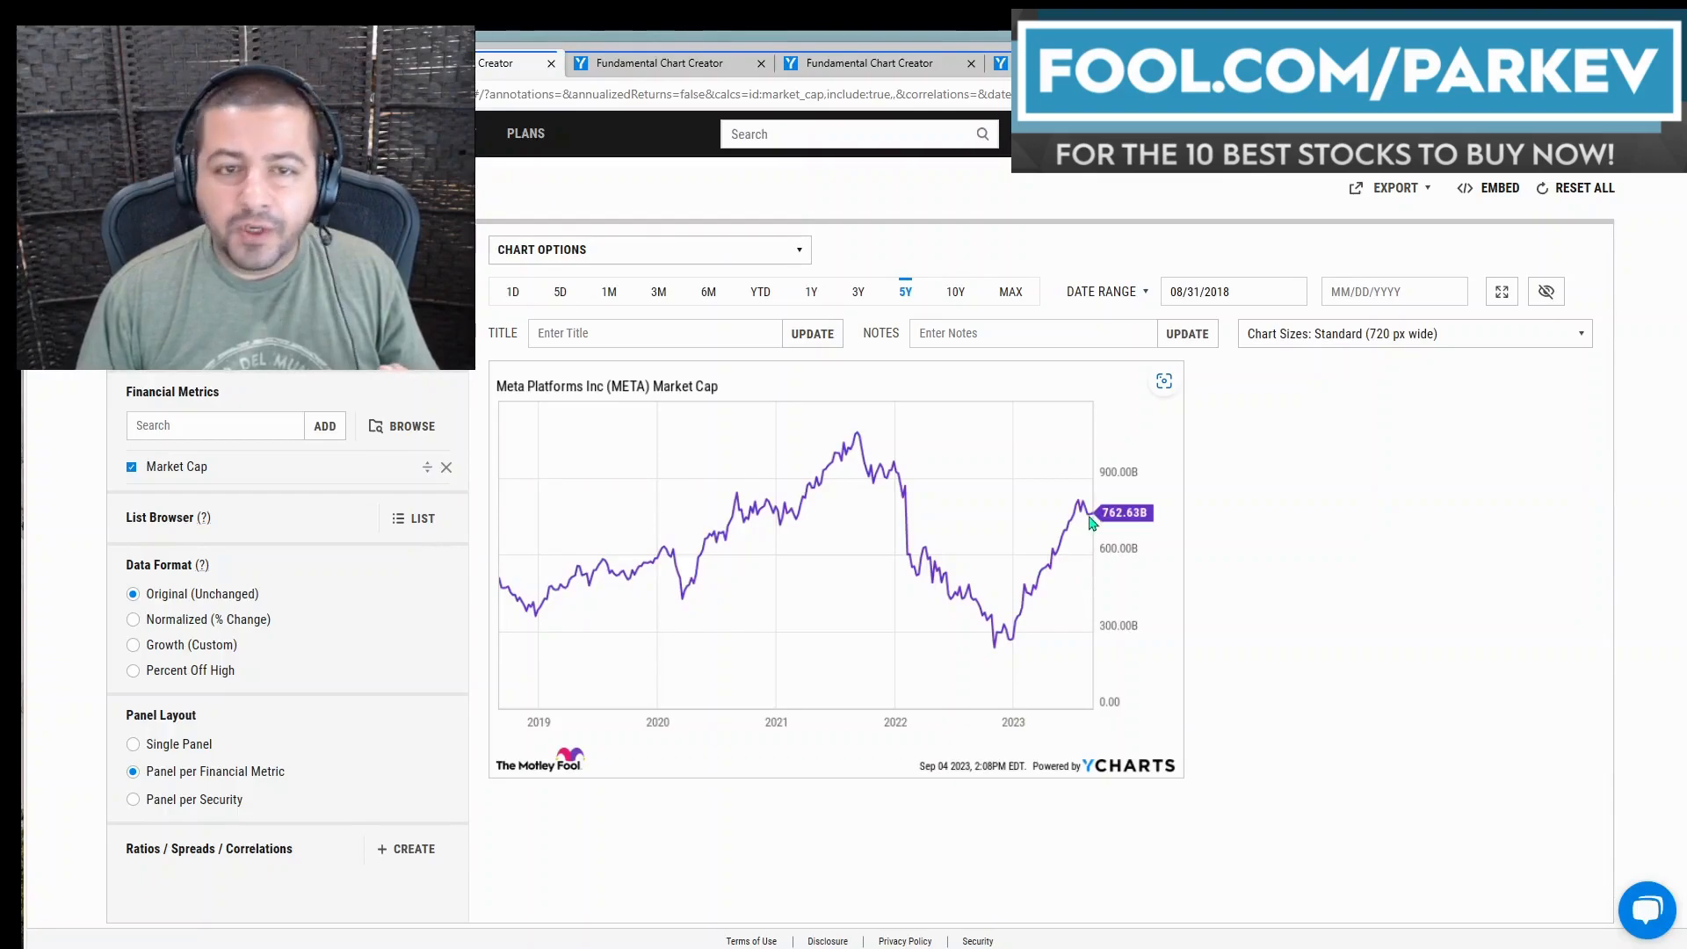
mouse_move(1109, 537)
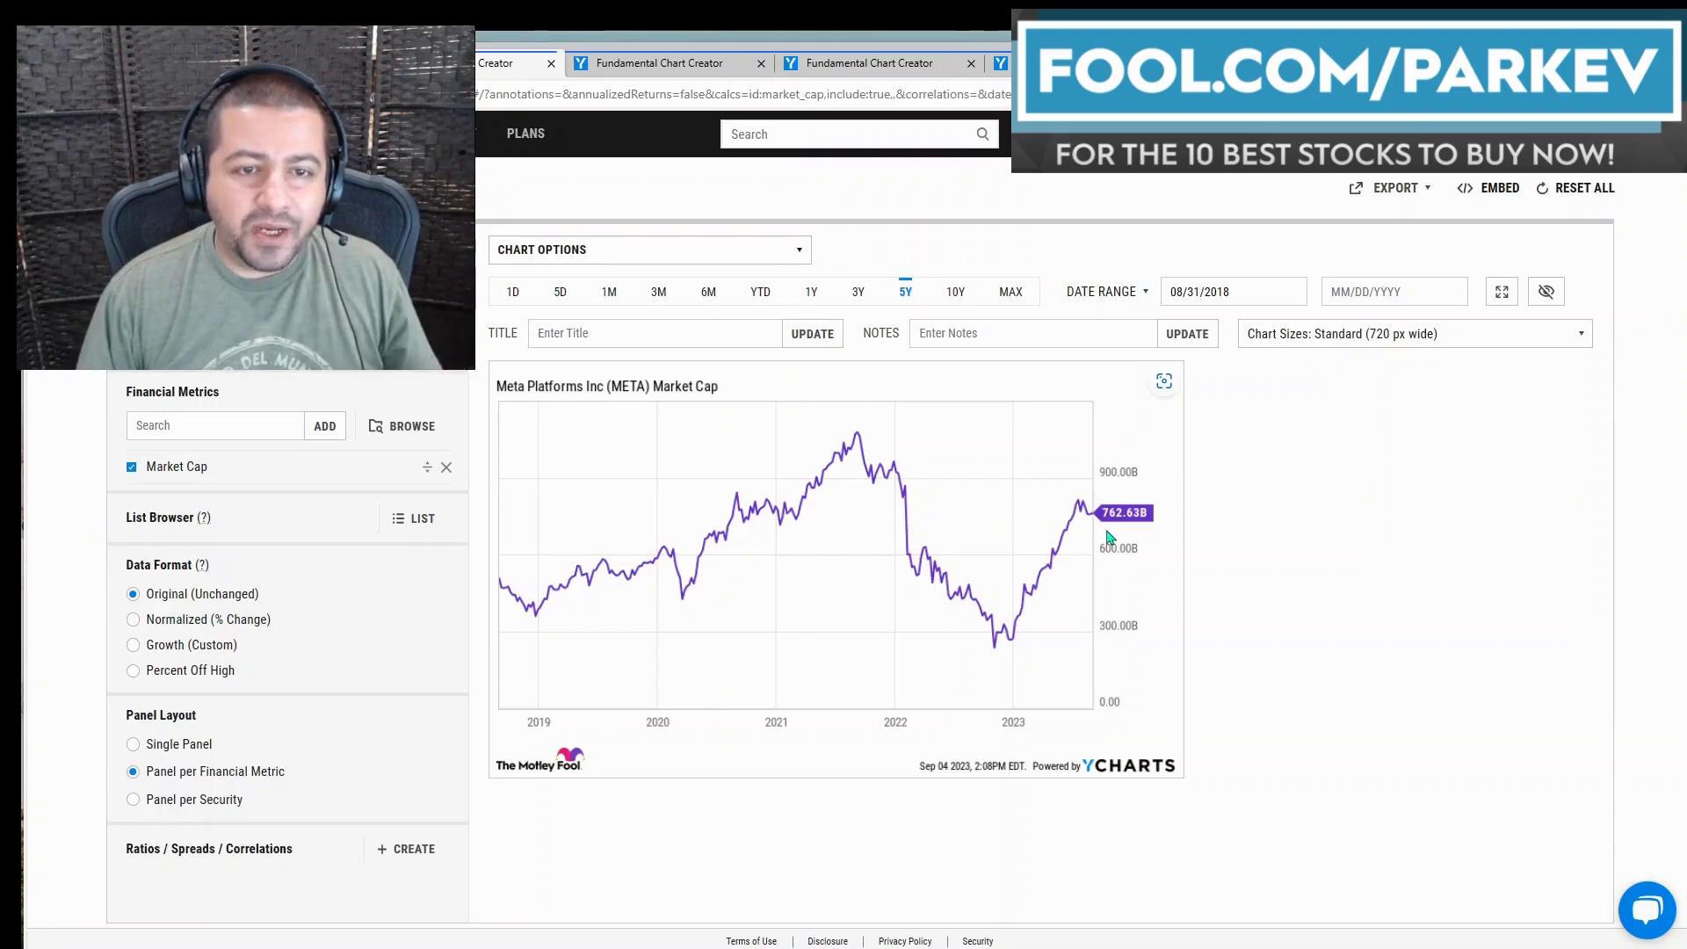
mouse_move(974, 547)
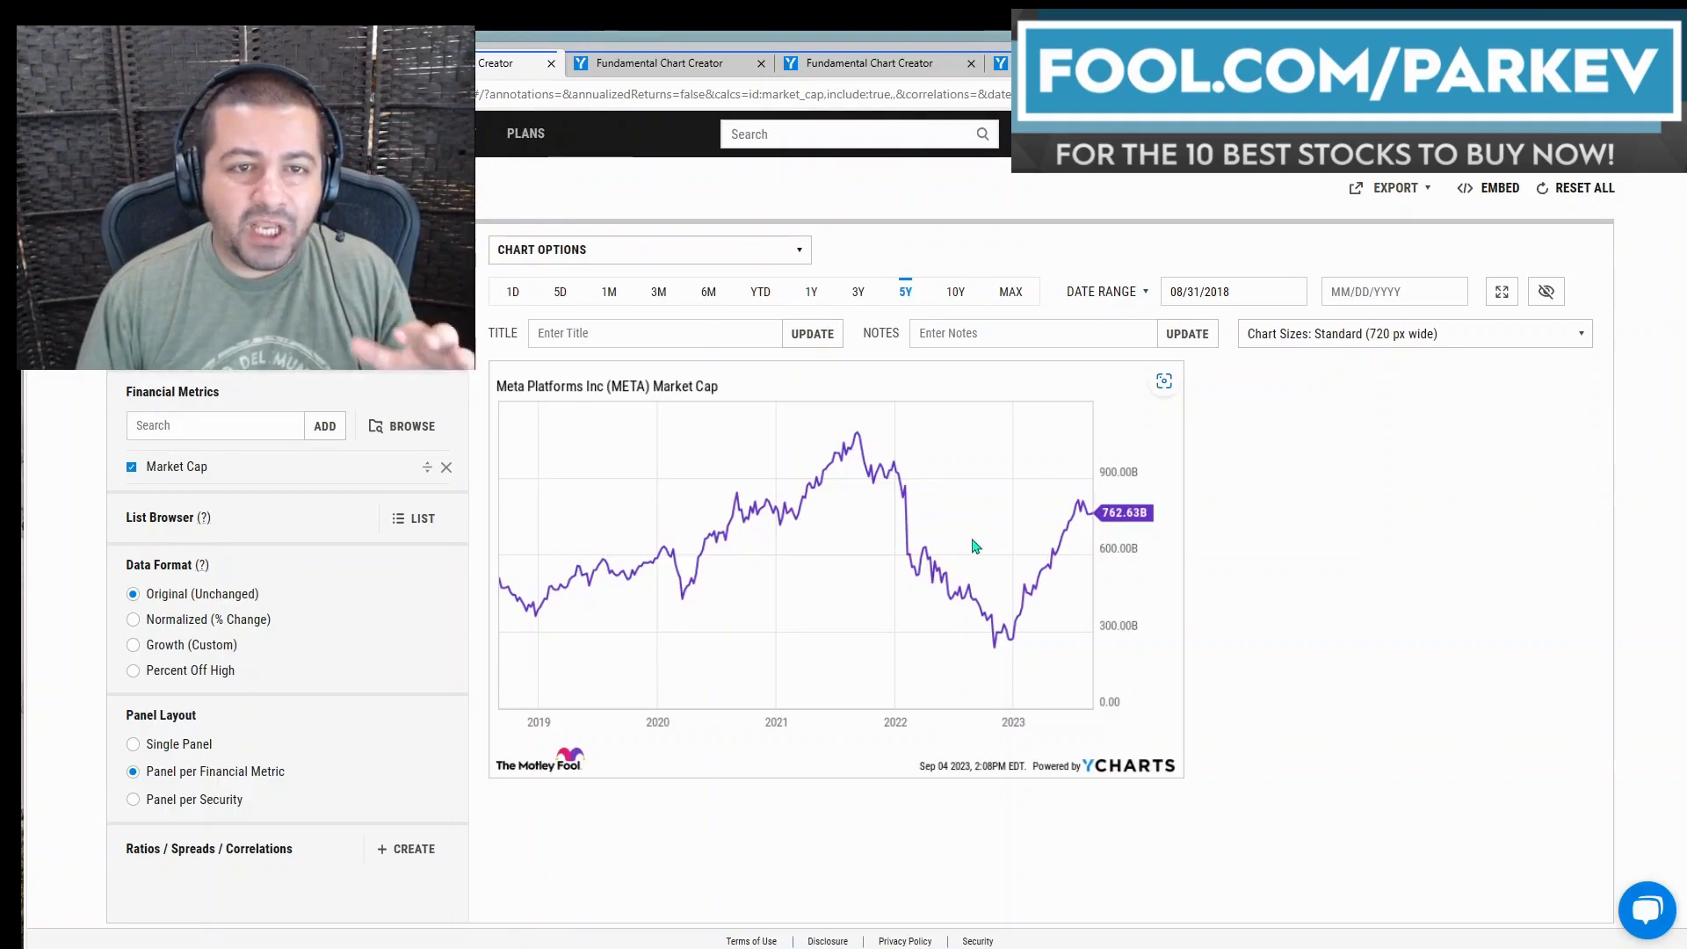
mouse_move(970, 538)
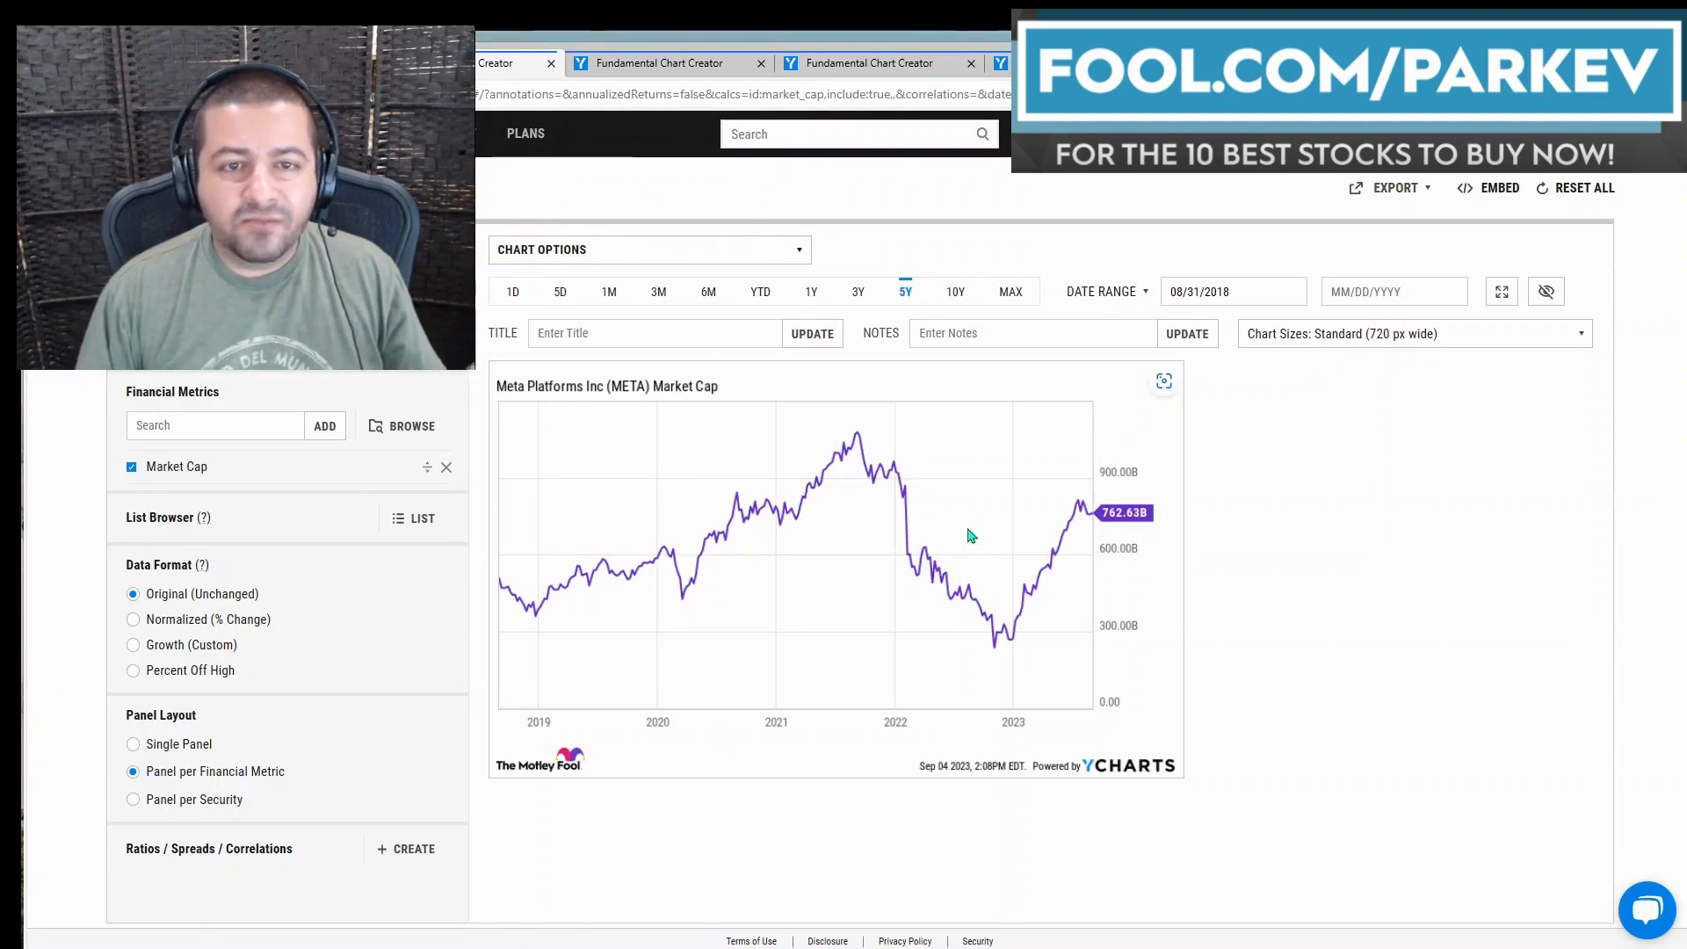
mouse_move(946, 544)
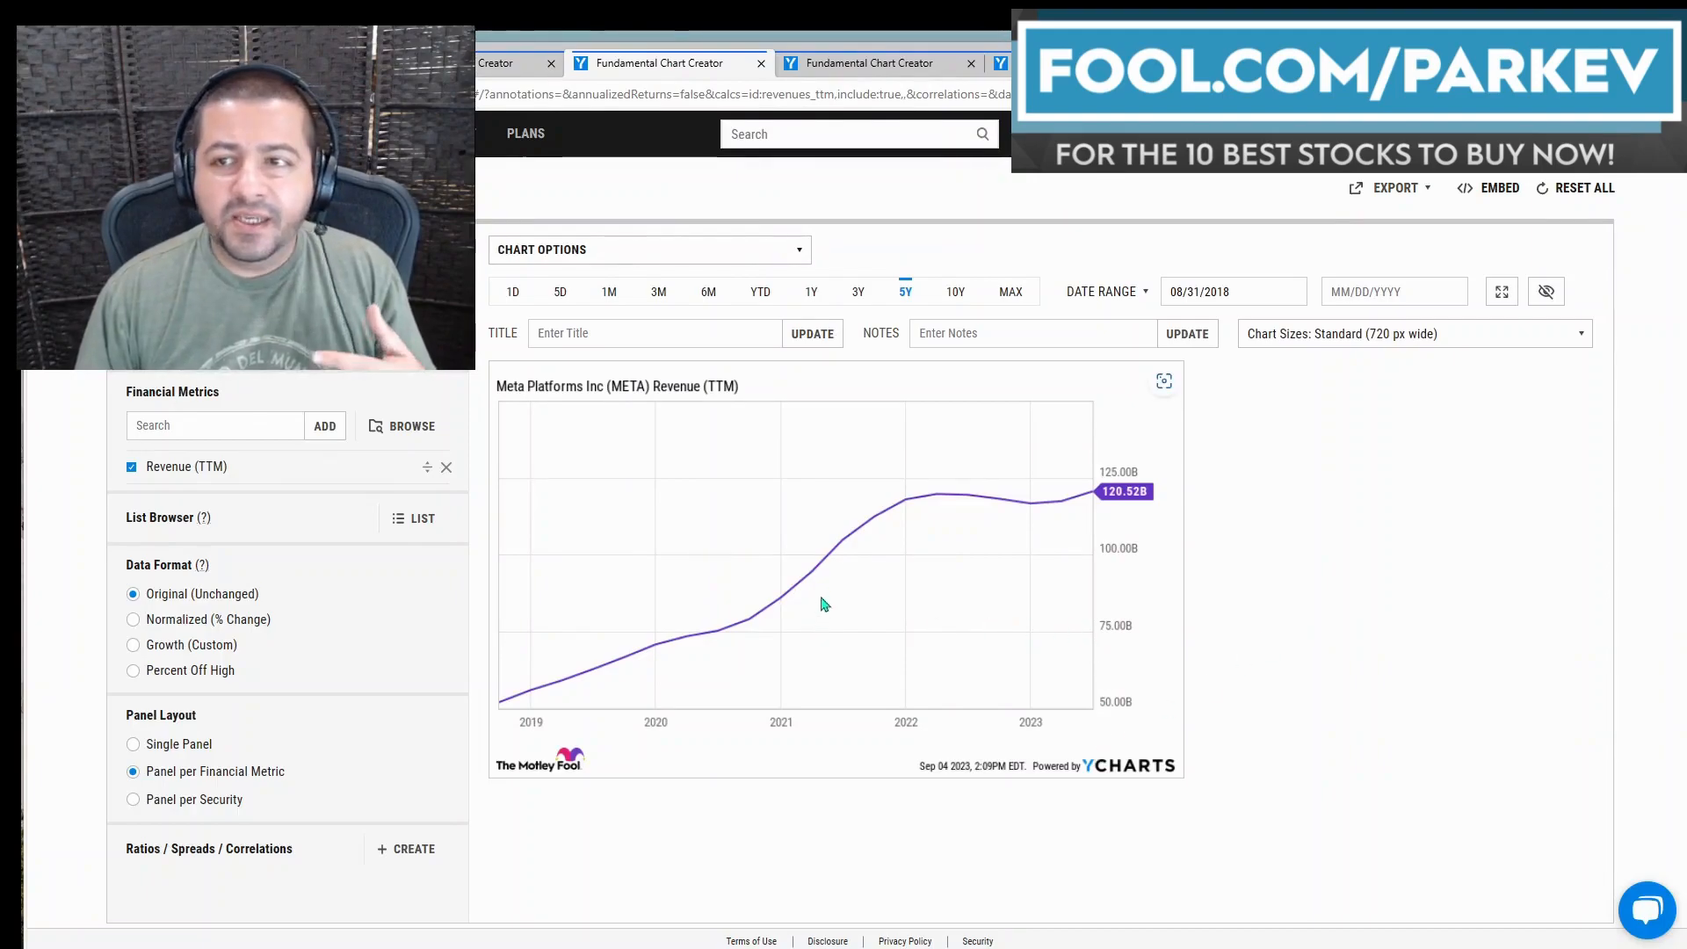
mouse_move(710, 404)
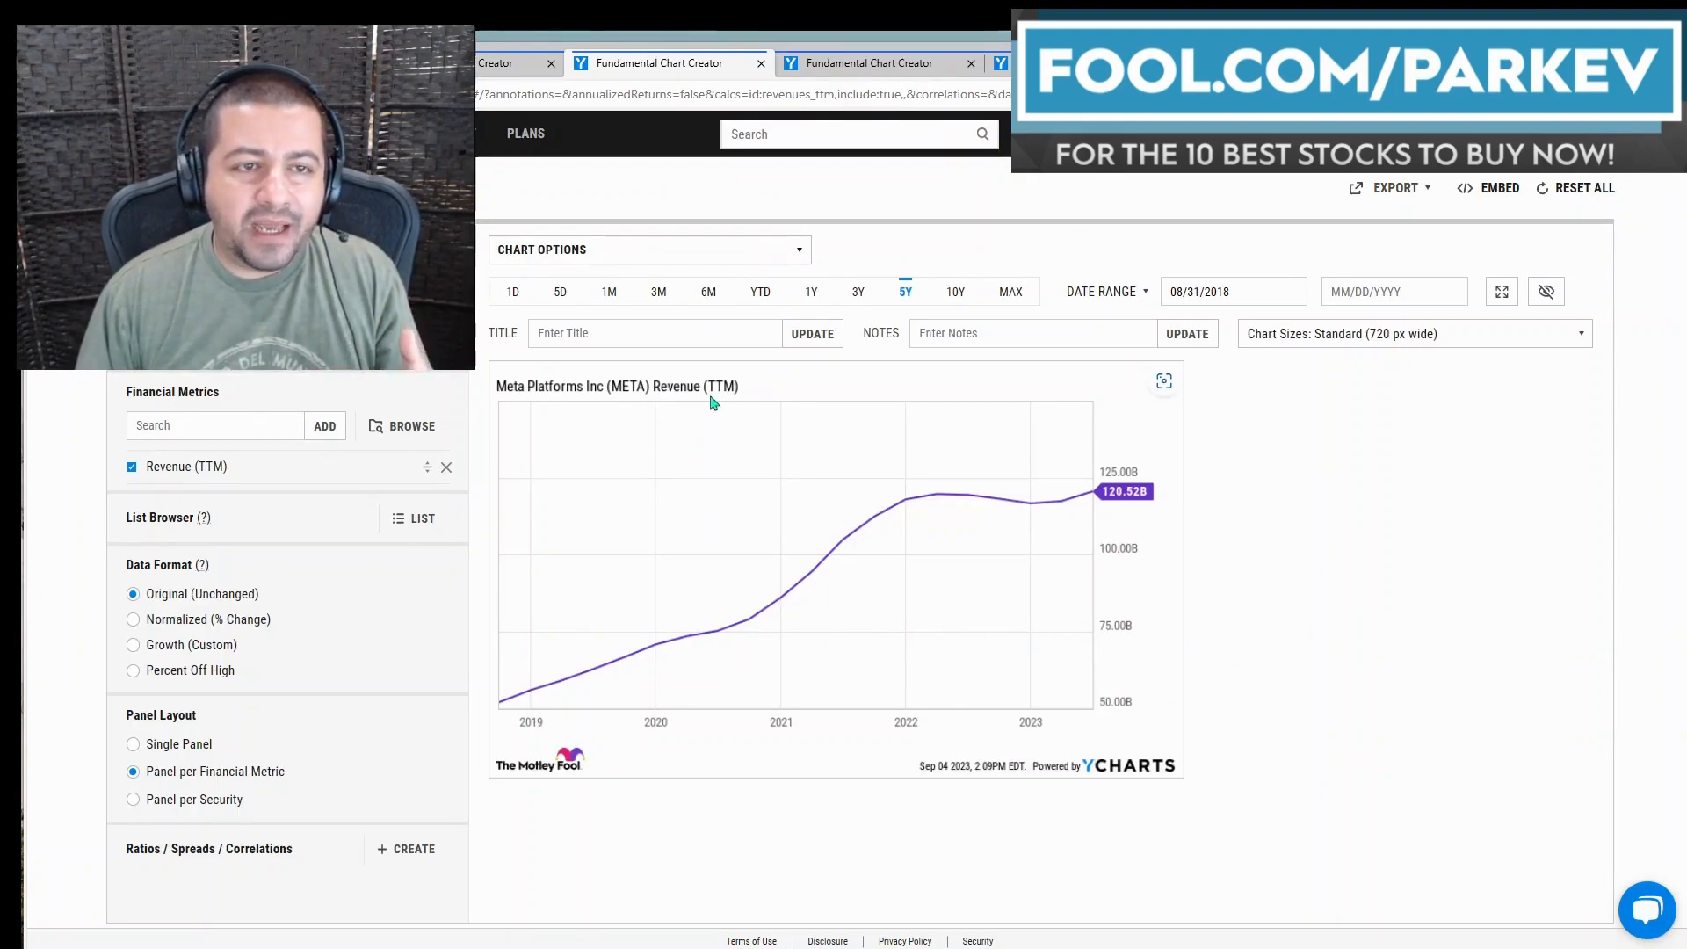
mouse_move(715, 717)
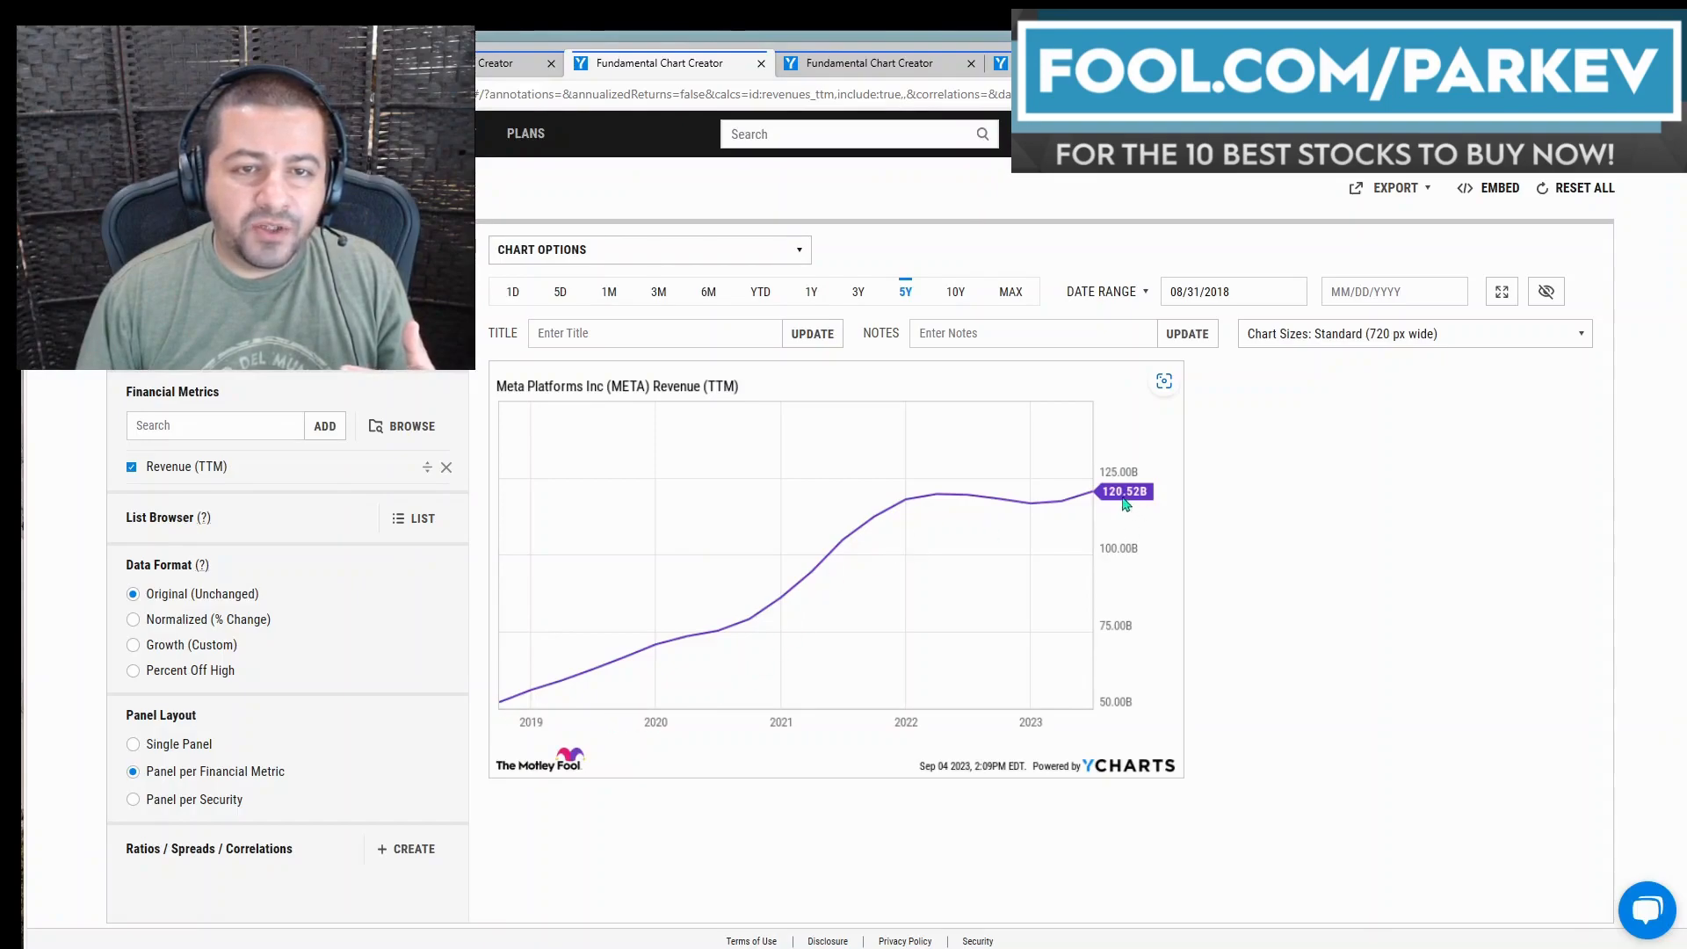
mouse_move(908, 522)
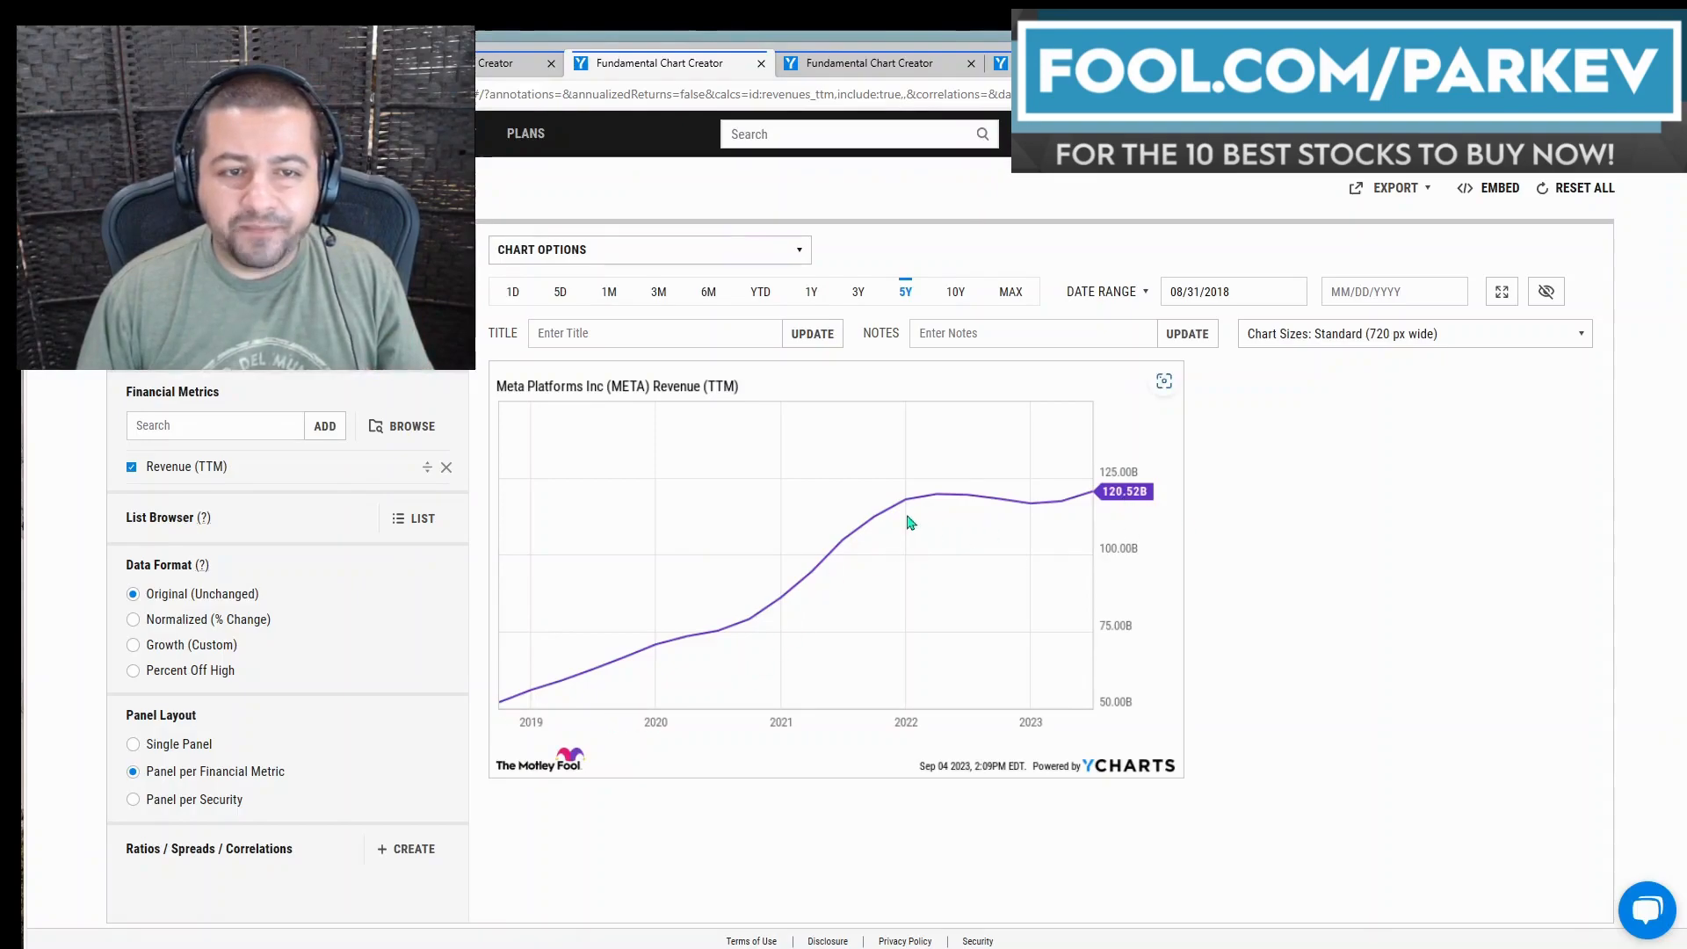
mouse_move(939, 502)
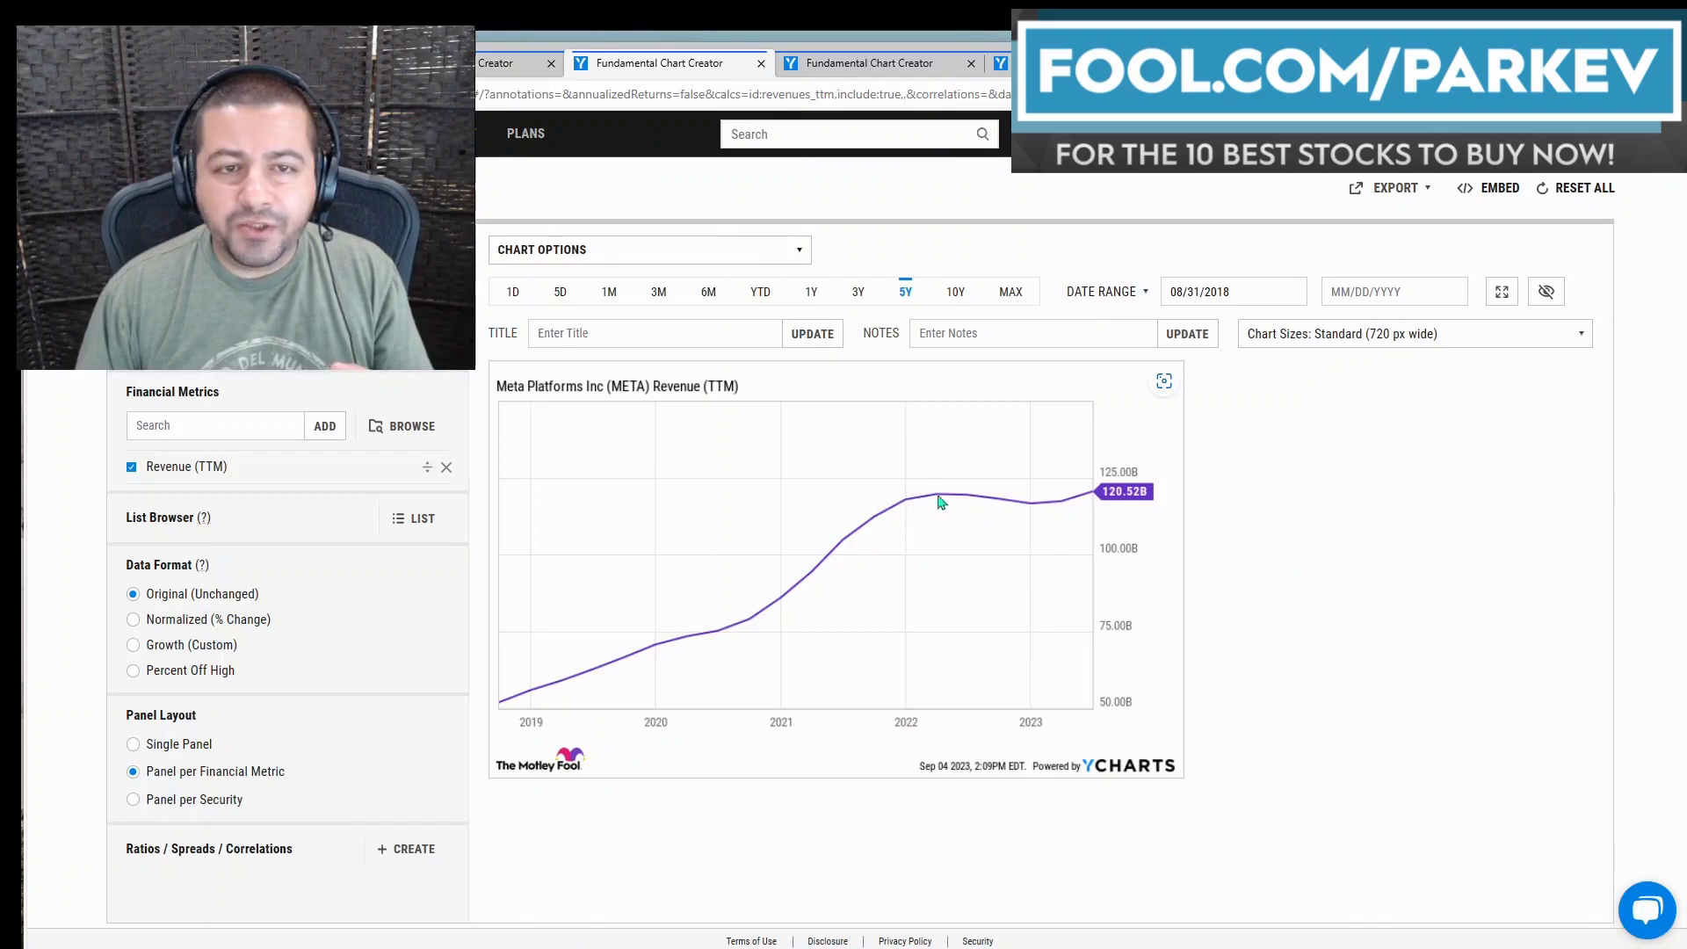
mouse_move(1095, 510)
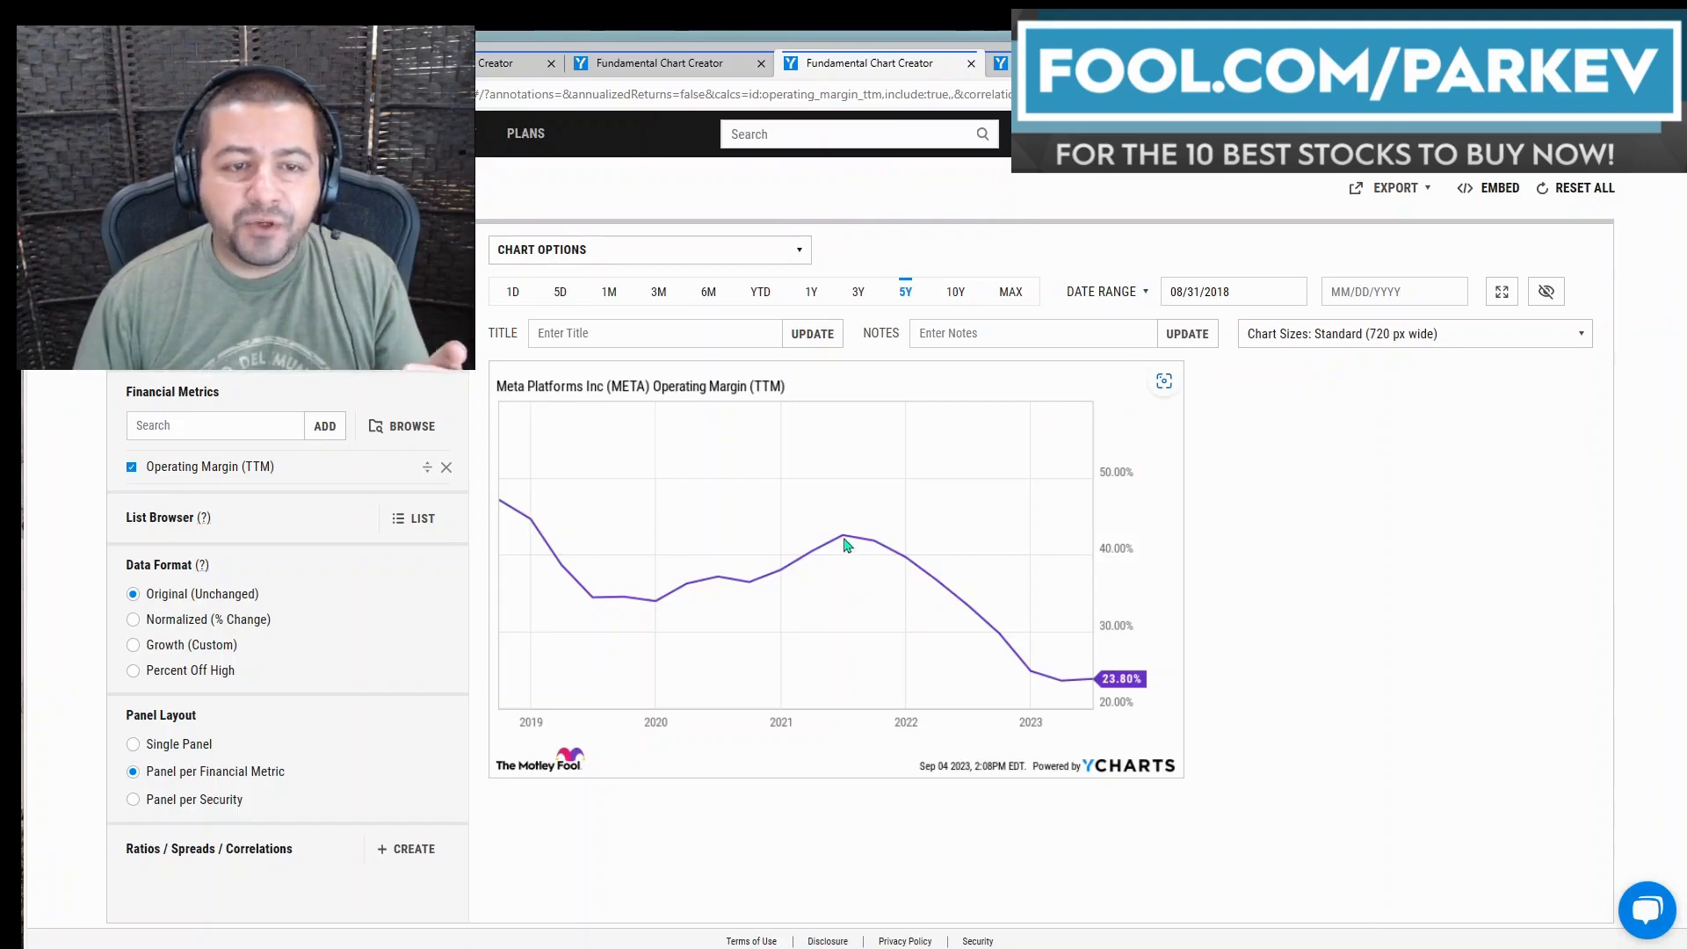
mouse_move(862, 552)
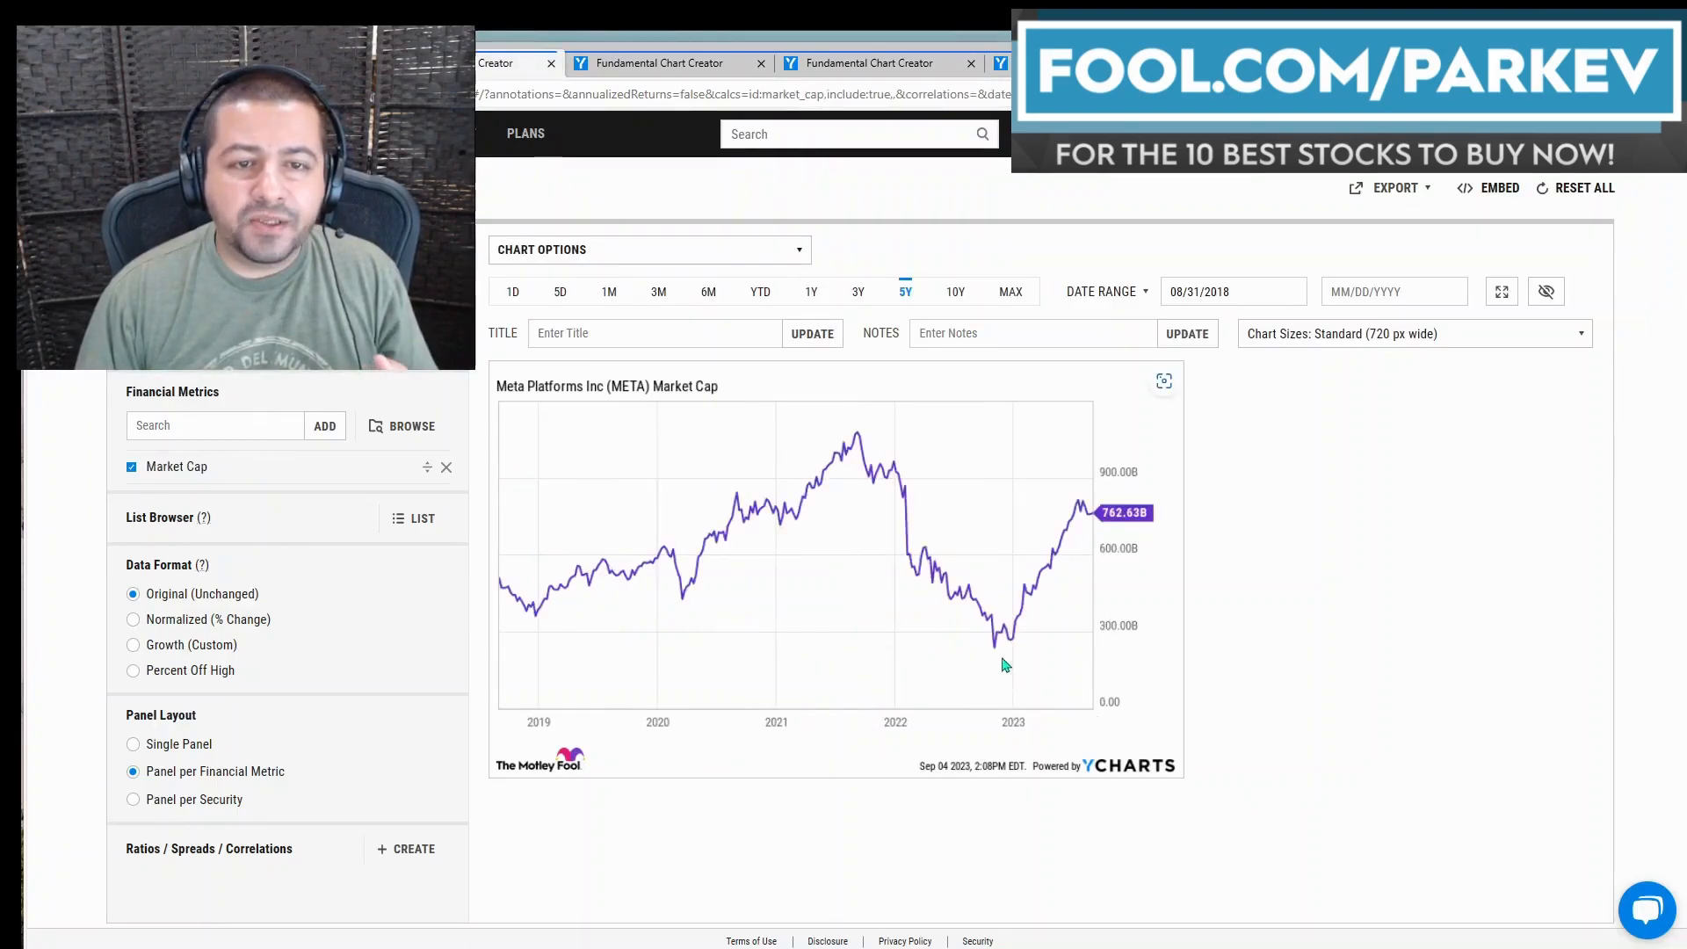
mouse_move(1020, 625)
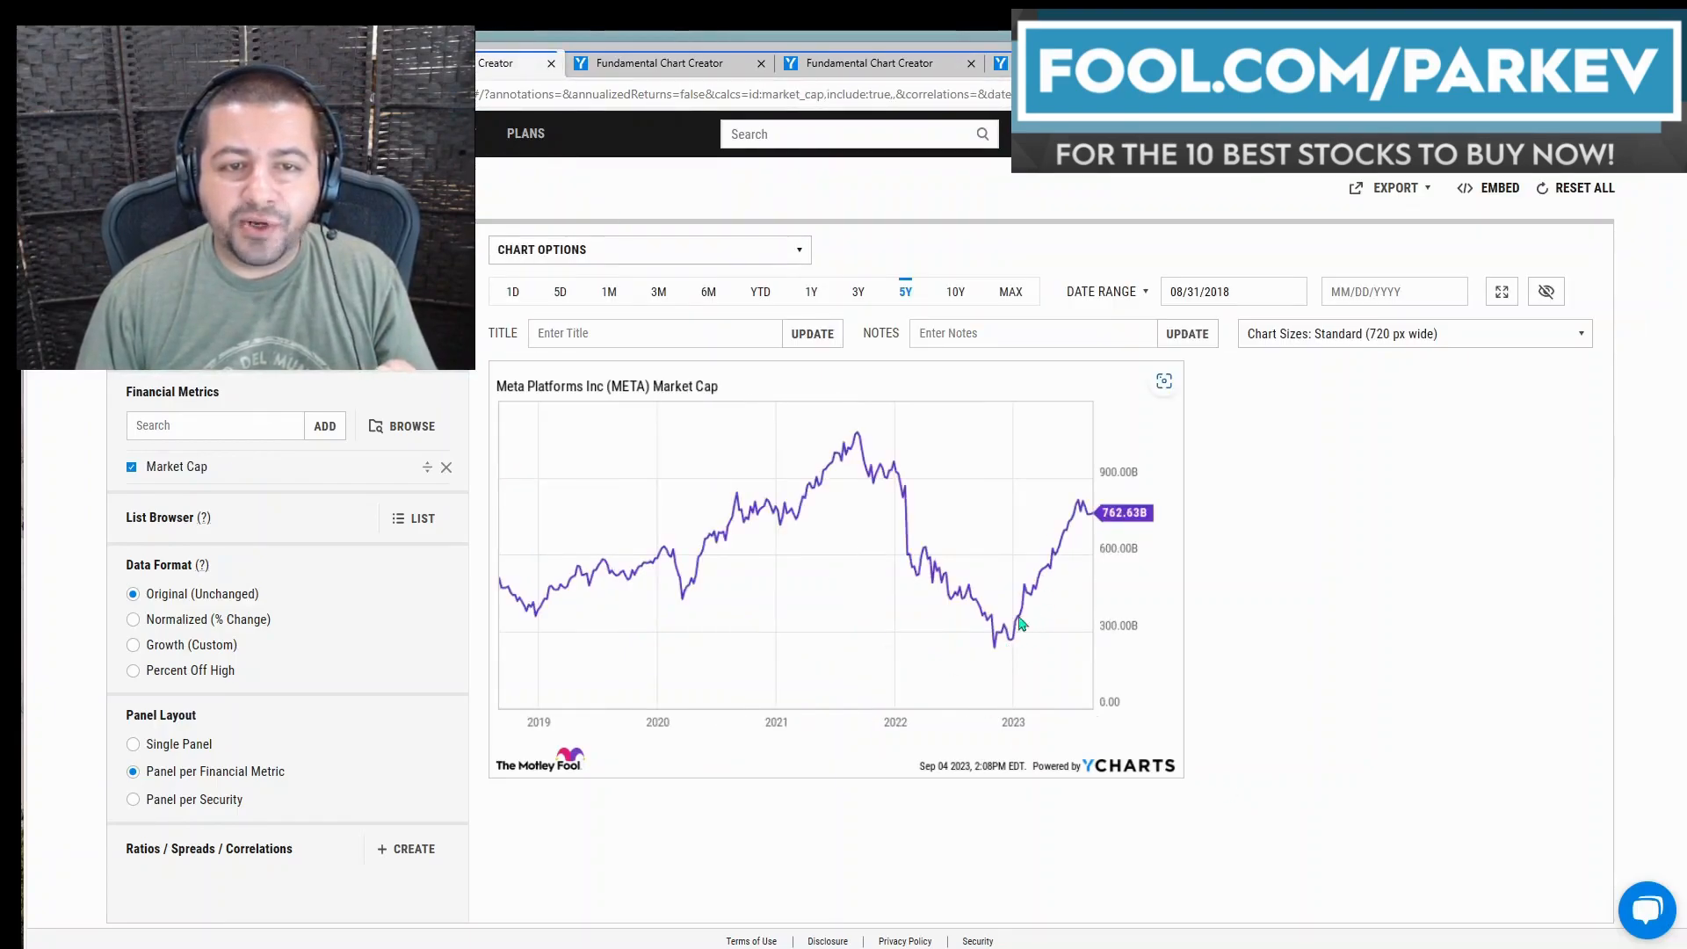